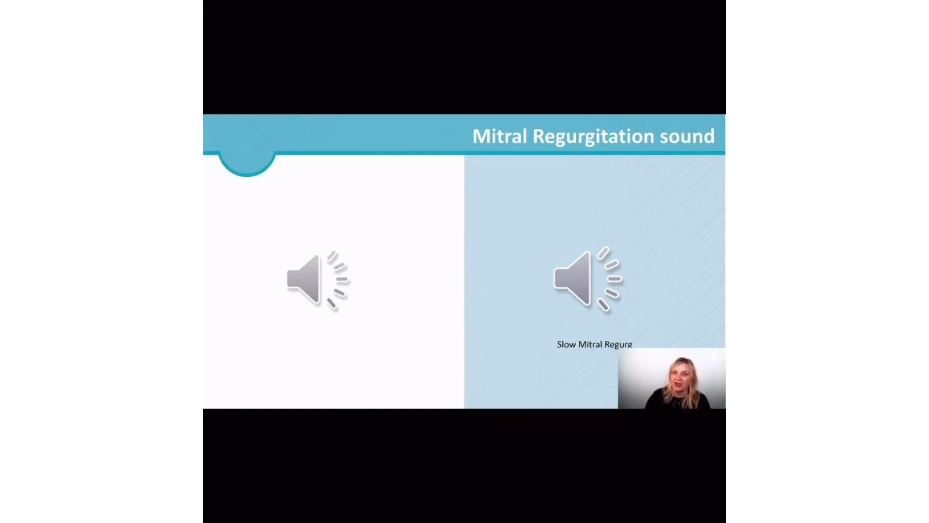
# Replay the left speaker's heart murmur audio clip on the current slide several times
pyautogui.click(318, 280)
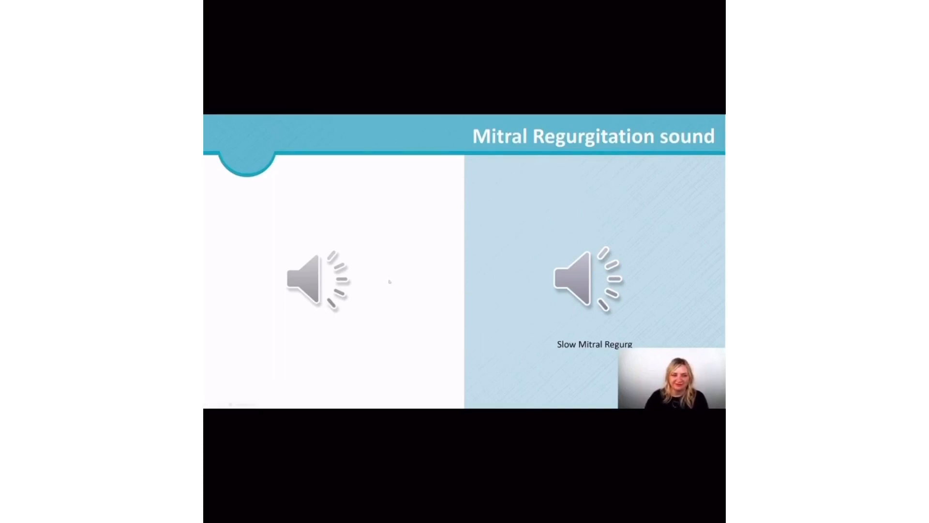
pyautogui.click(319, 281)
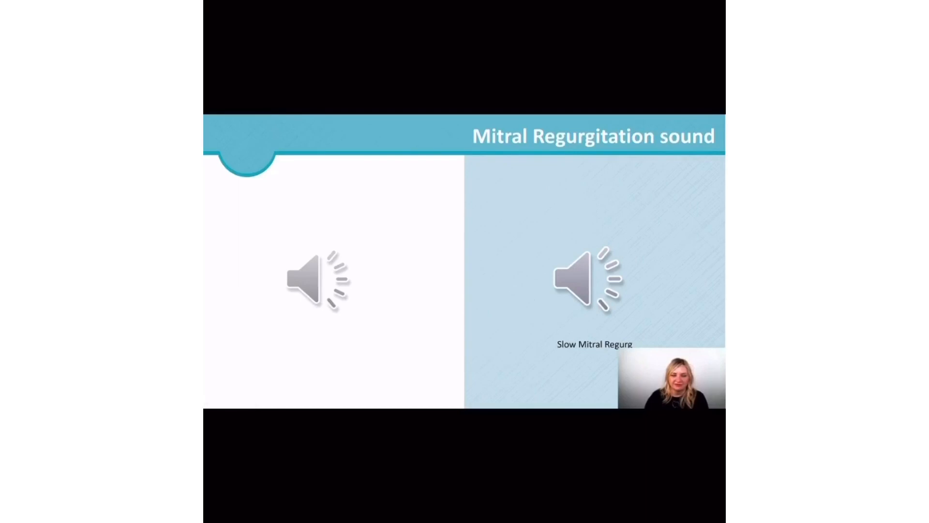
pyautogui.click(320, 281)
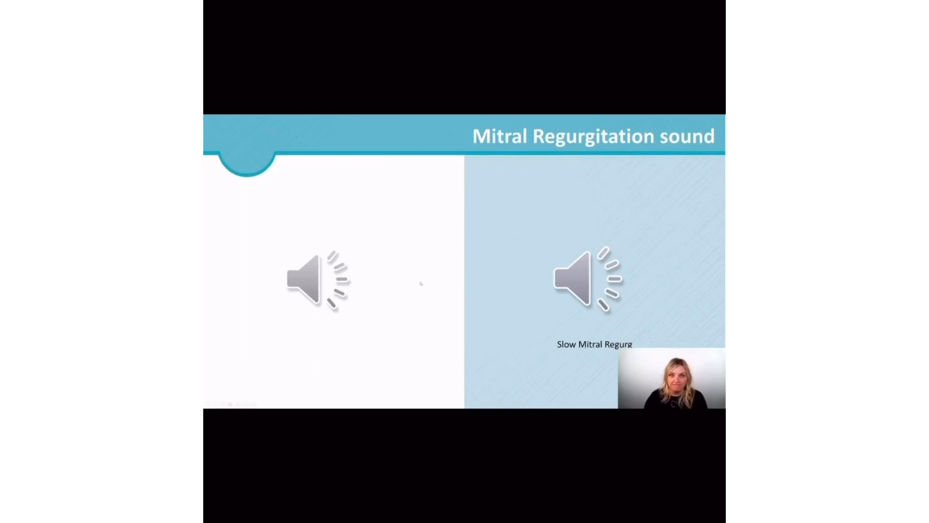
# Play the right speaker's murmur audio clip on the slide repeatedly
pyautogui.click(586, 282)
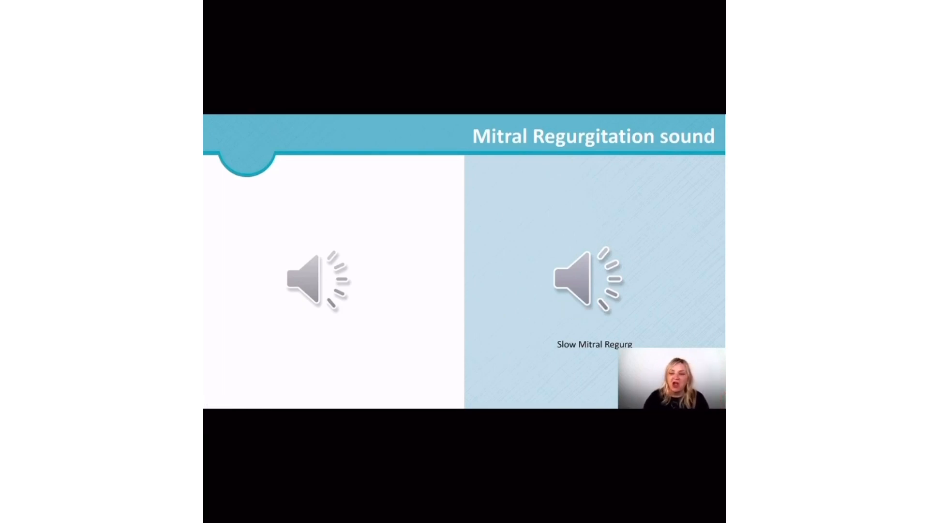
pyautogui.click(589, 281)
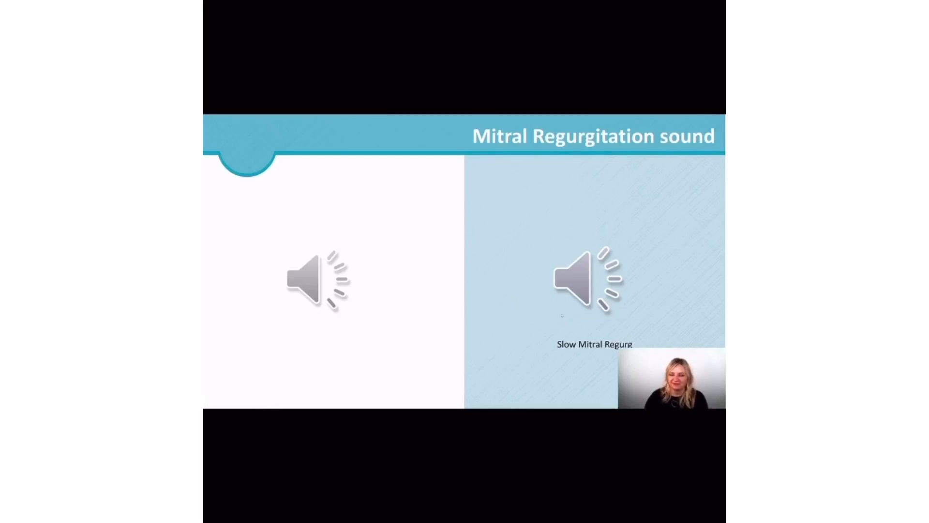
pyautogui.click(589, 282)
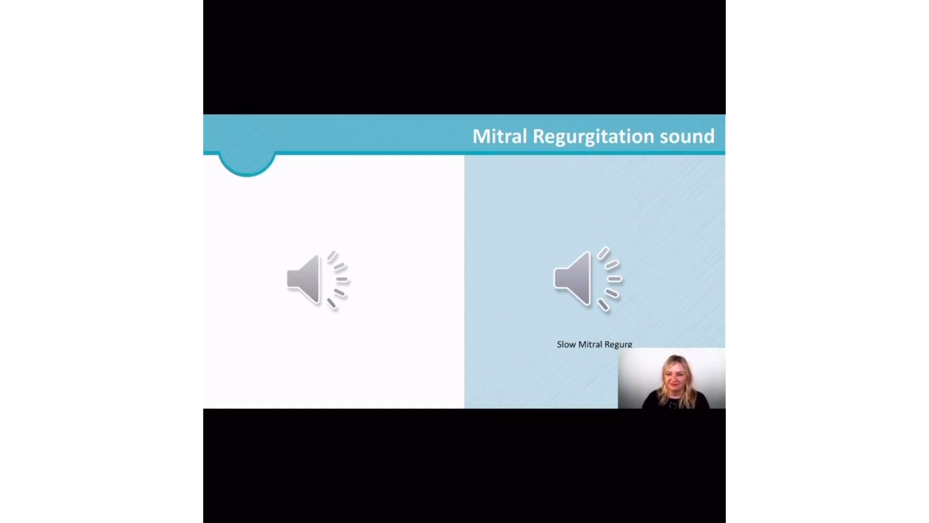
pyautogui.click(588, 281)
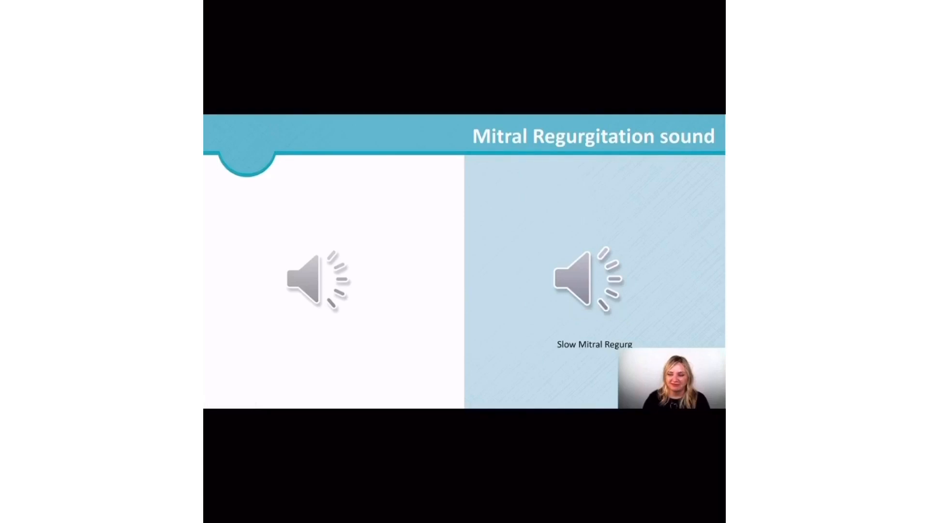
pyautogui.click(589, 278)
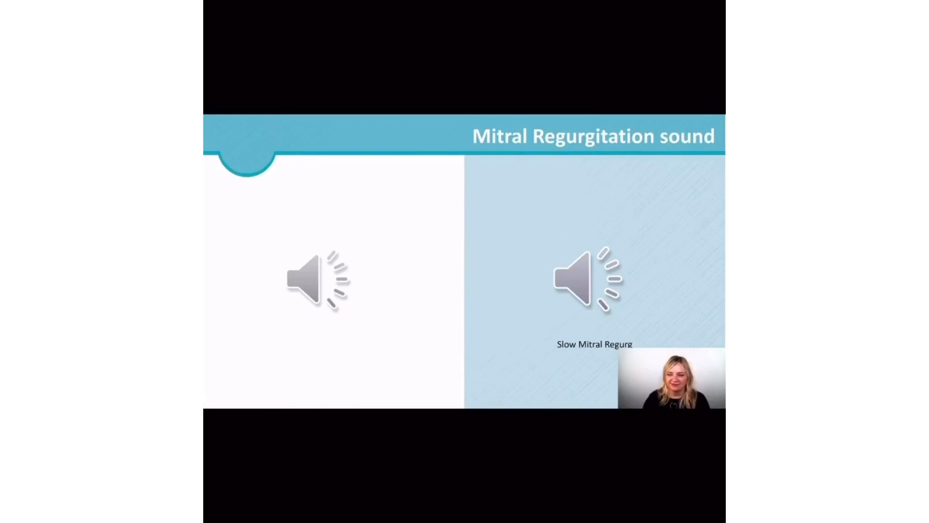
pyautogui.click(589, 279)
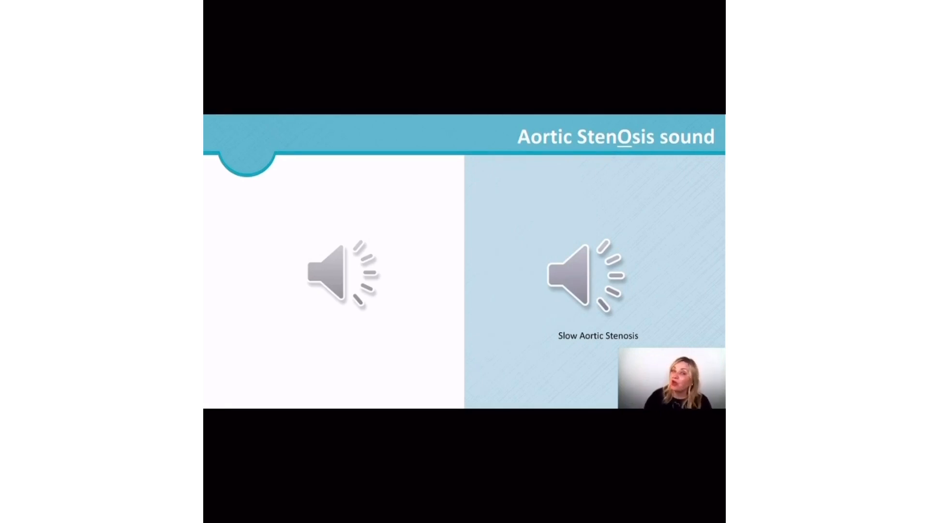
# Advance to the Aortic Stenosis slide and play its left speaker audio clip
pyautogui.click(343, 272)
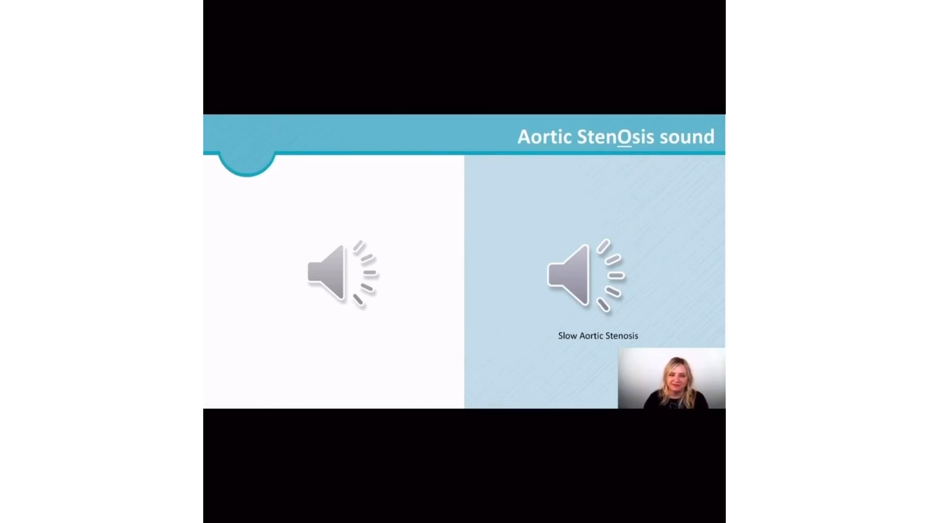
pyautogui.click(343, 273)
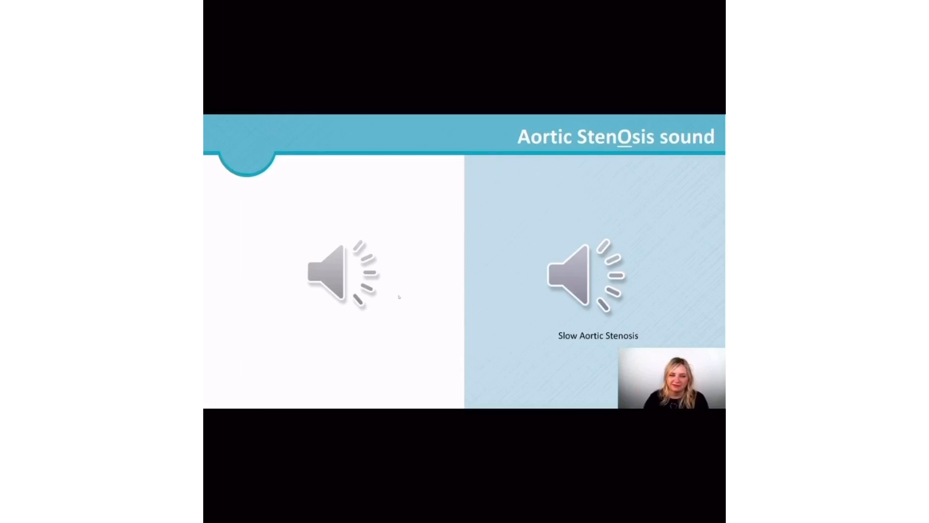
pyautogui.click(344, 276)
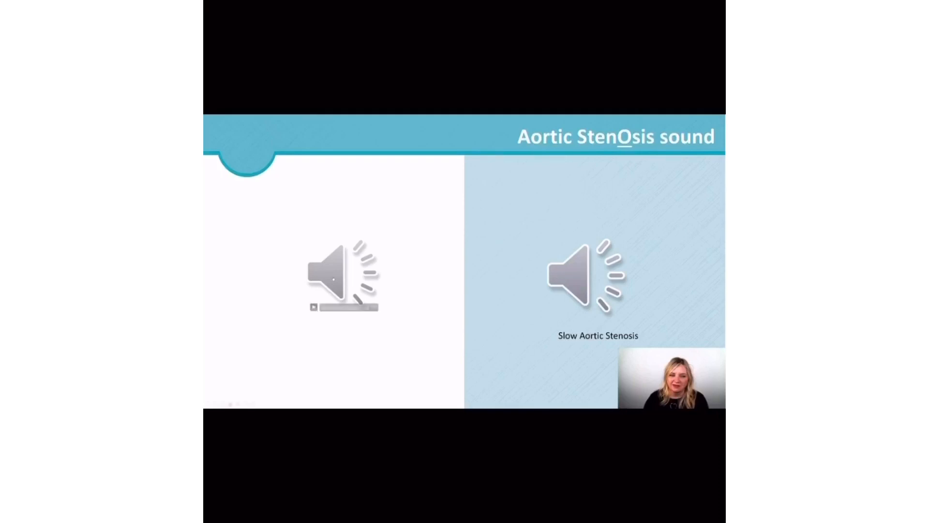
pyautogui.click(553, 313)
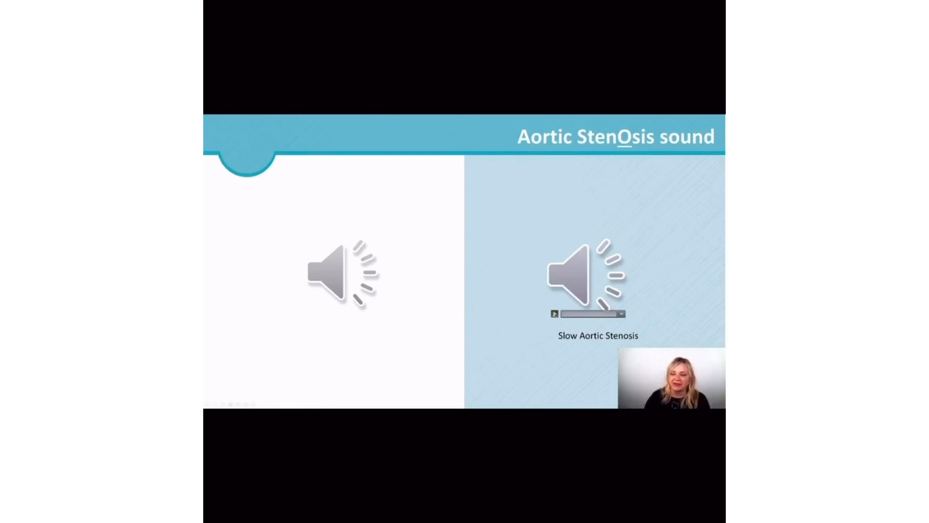
pyautogui.click(554, 312)
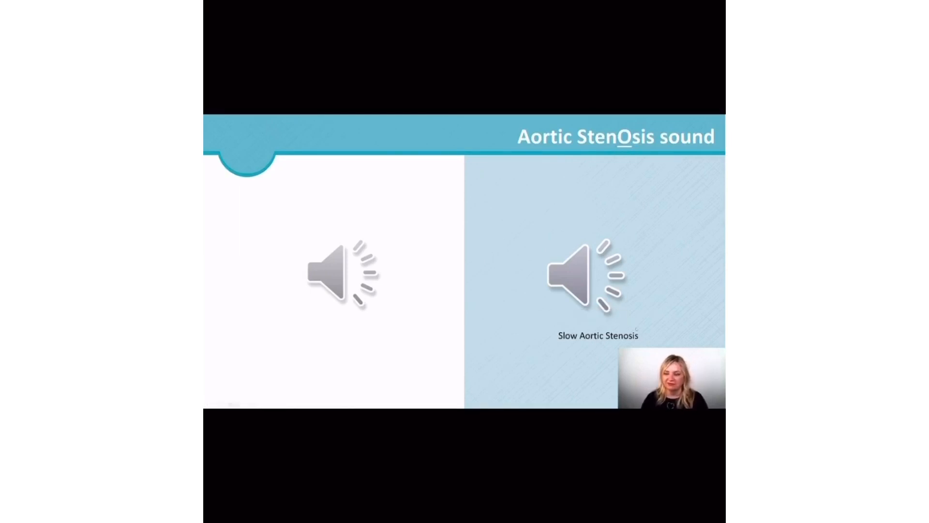
pyautogui.click(586, 278)
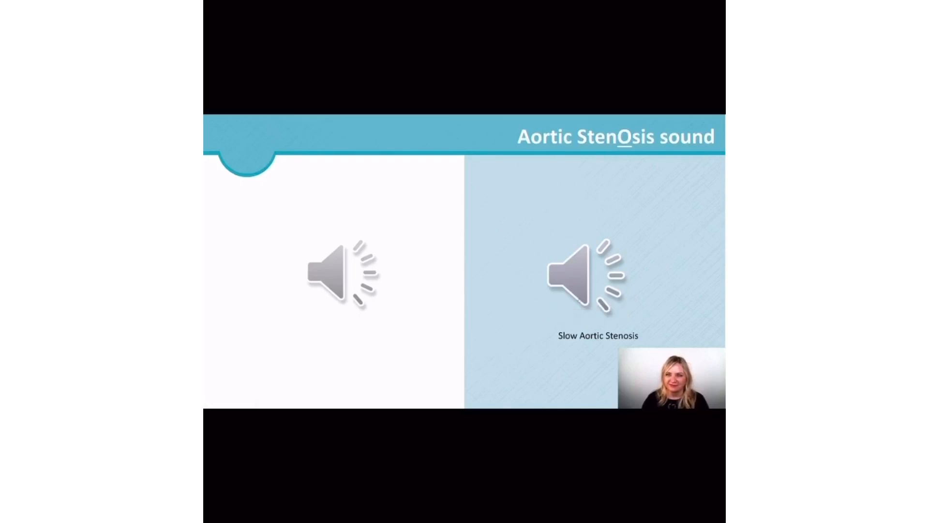
pyautogui.click(582, 279)
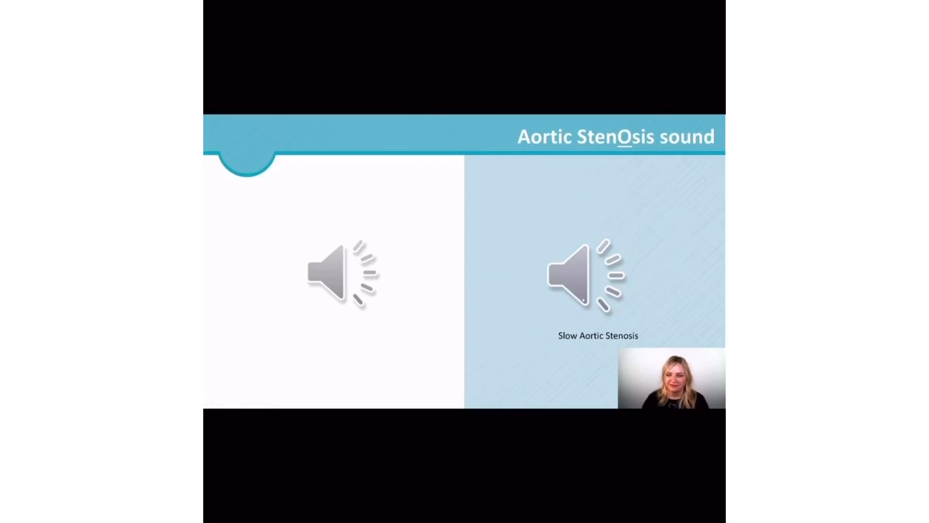
pyautogui.click(586, 279)
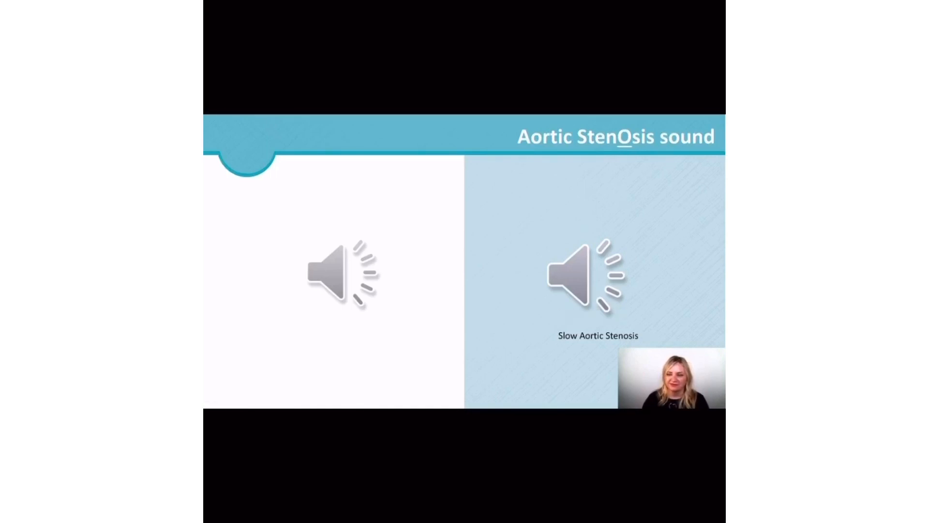
pyautogui.click(583, 279)
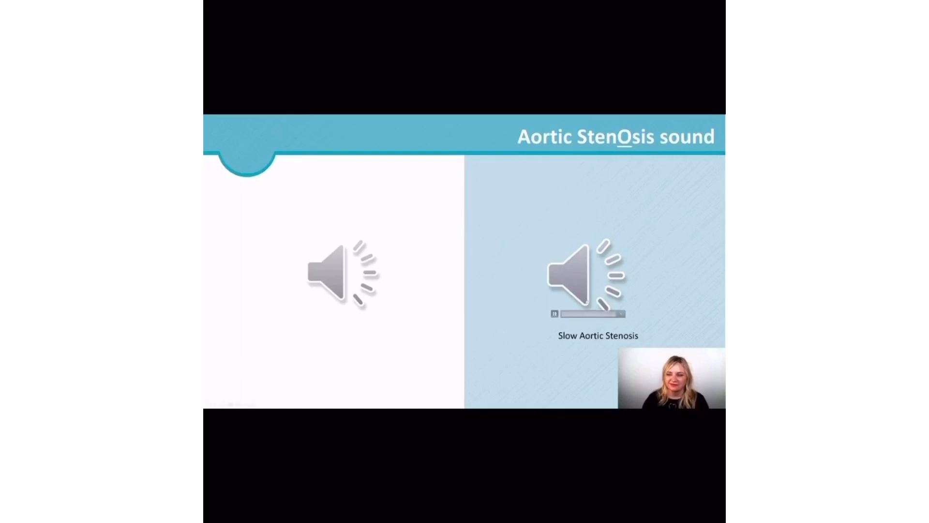